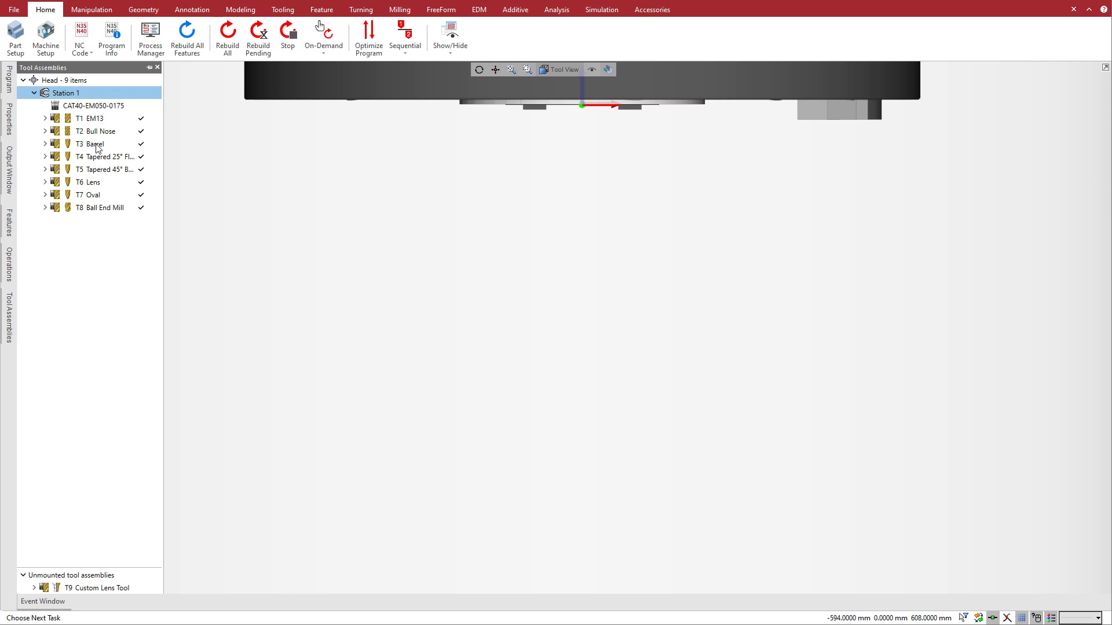
# Preview the T3 Barrel, T6 Lens and T7 Oval cutters, then the bare CAT40-EM050-0175 holder
pyautogui.click(92, 145)
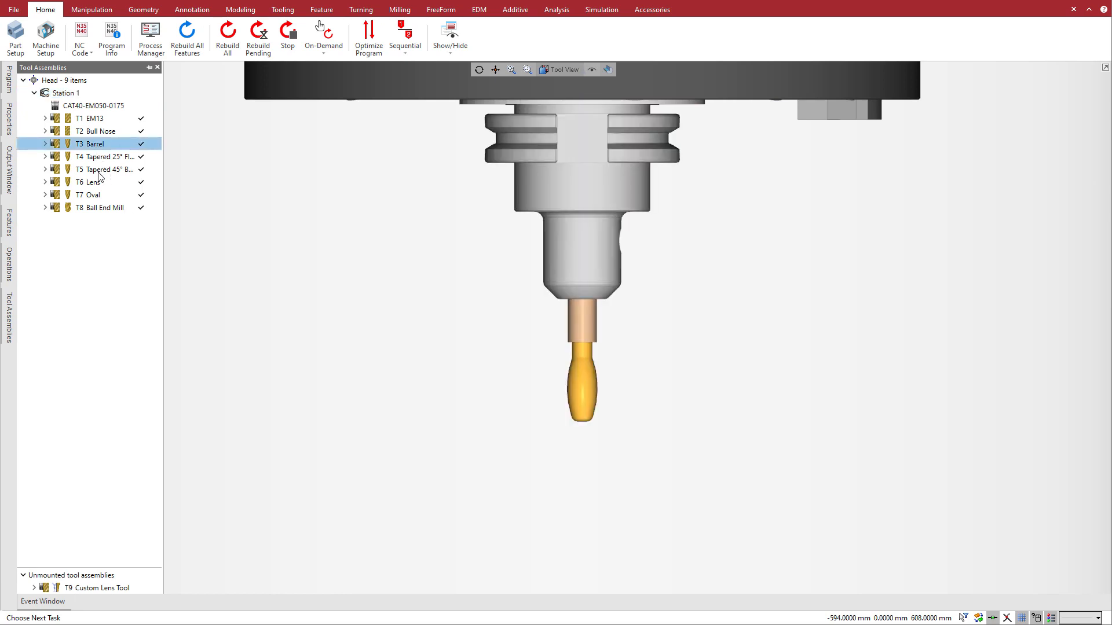
pyautogui.click(90, 182)
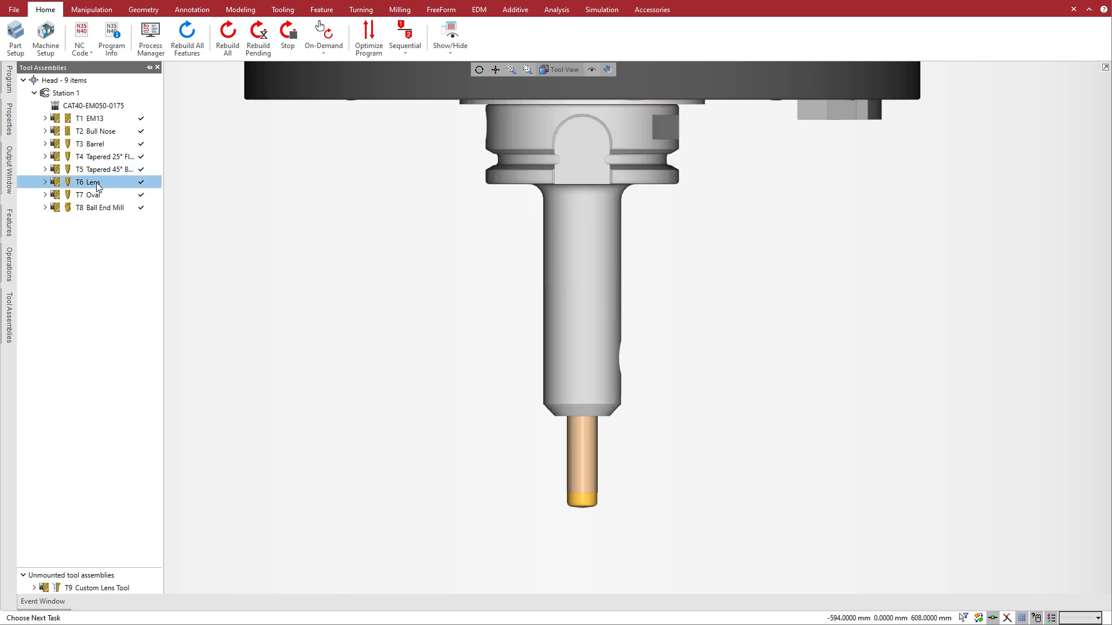
pyautogui.click(91, 195)
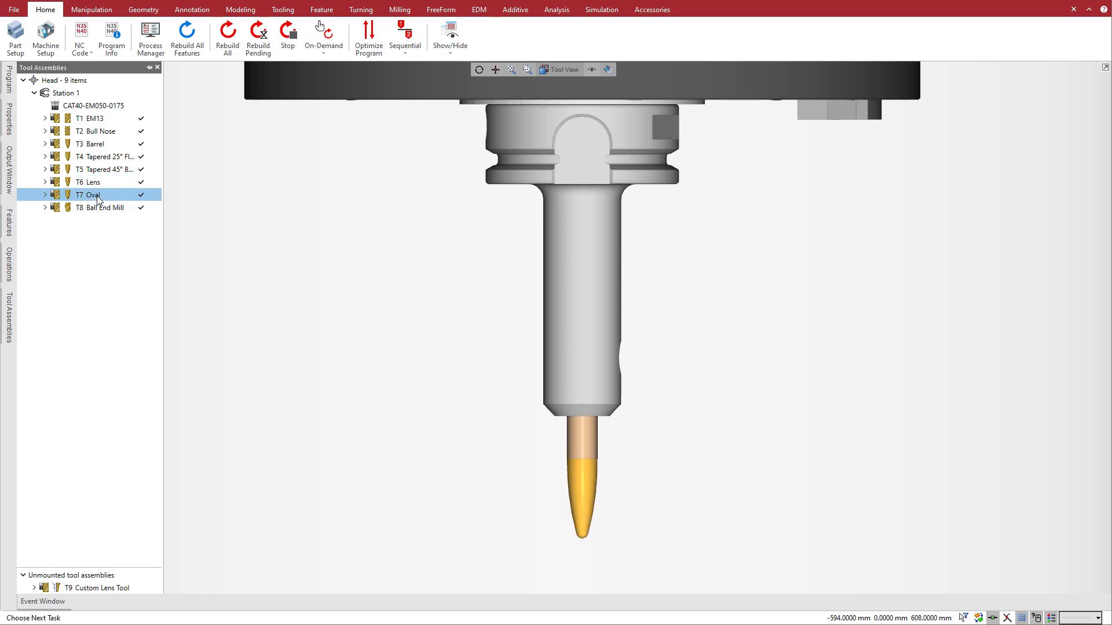
pyautogui.click(91, 104)
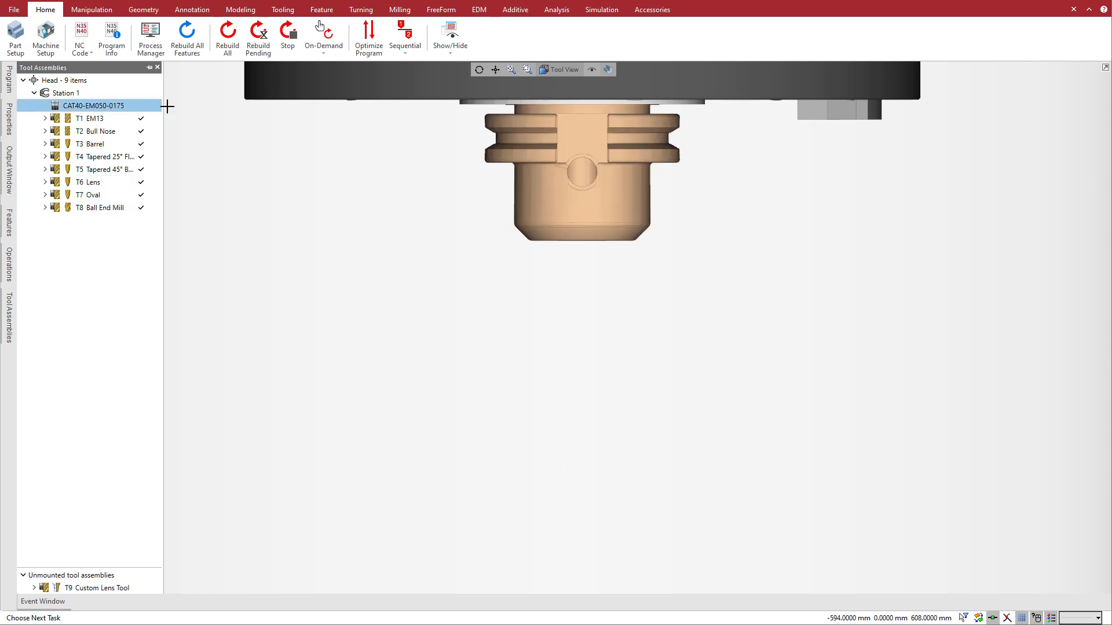
# Create a Circle Segment Mill from the Tooling tab's Chamfer End Mill dropdown
pyautogui.click(282, 9)
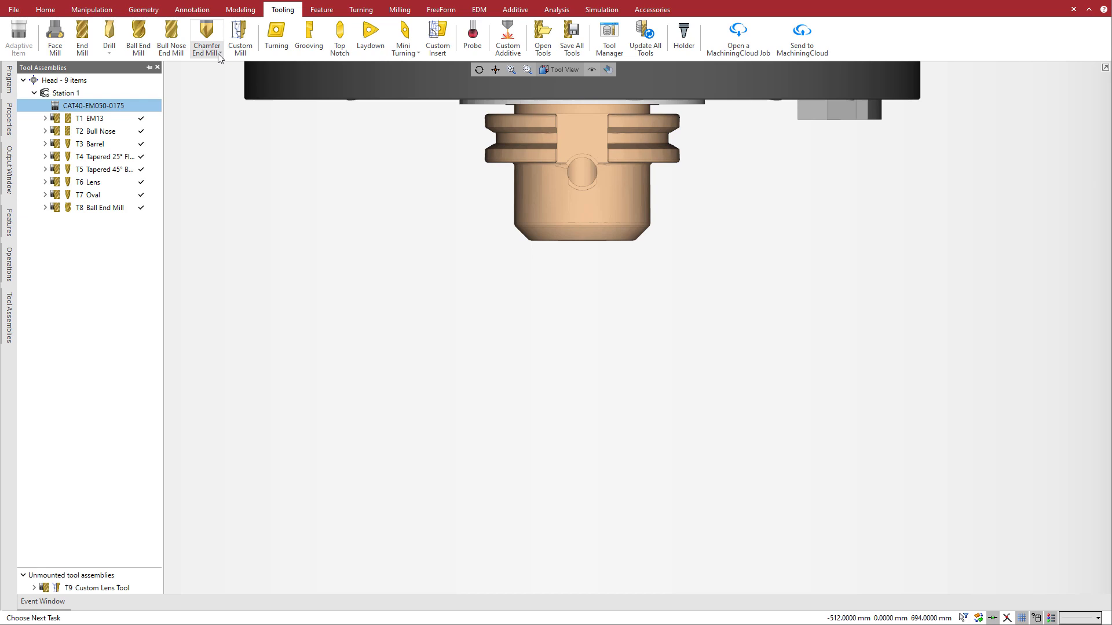
pyautogui.click(206, 37)
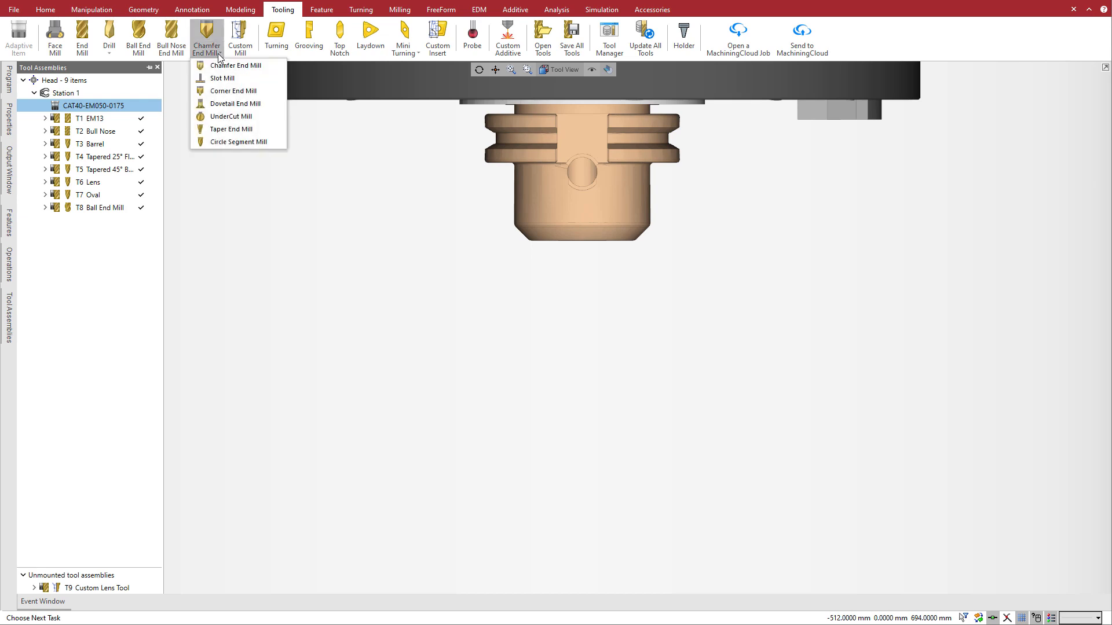
pyautogui.click(234, 64)
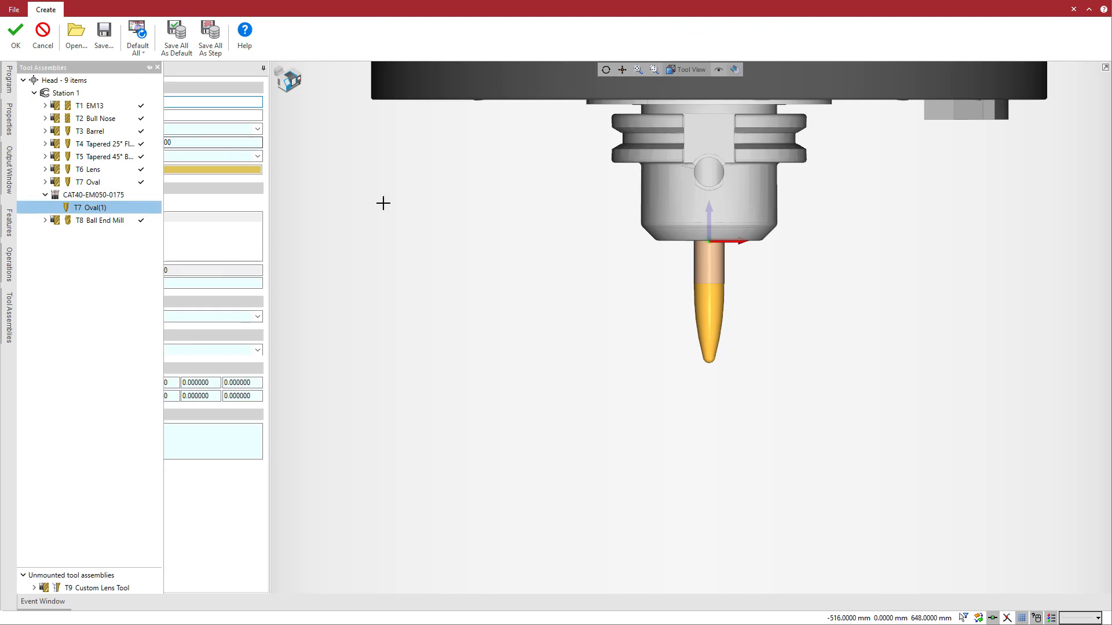
# Open the new tool's settings and preview Cutter Shape as Barrel, then Lens
pyautogui.doubleClick(91, 207)
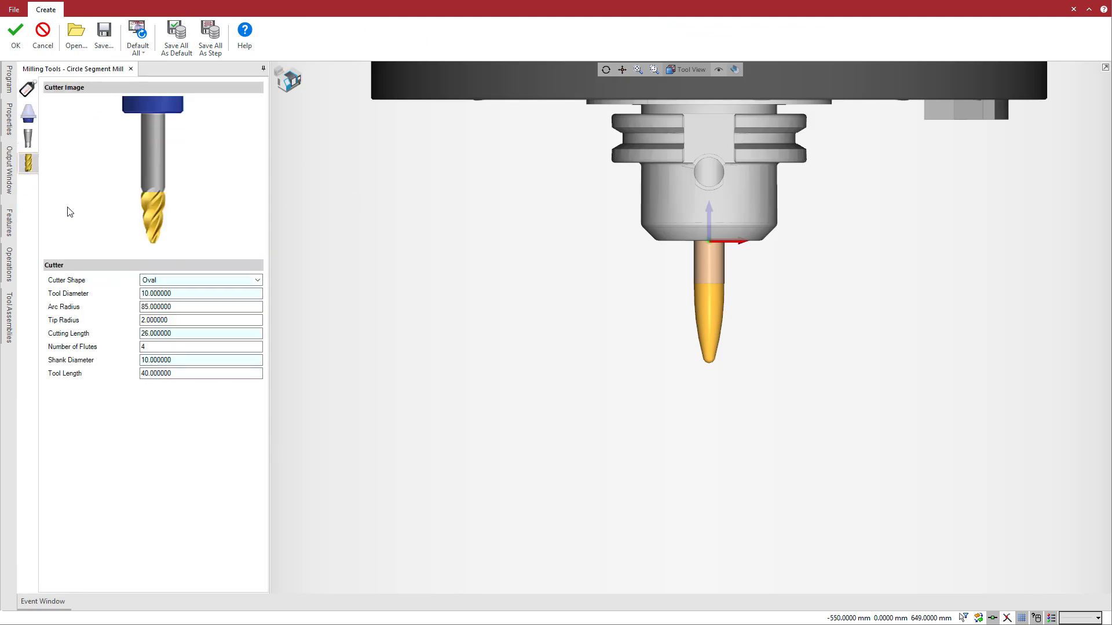
pyautogui.click(201, 279)
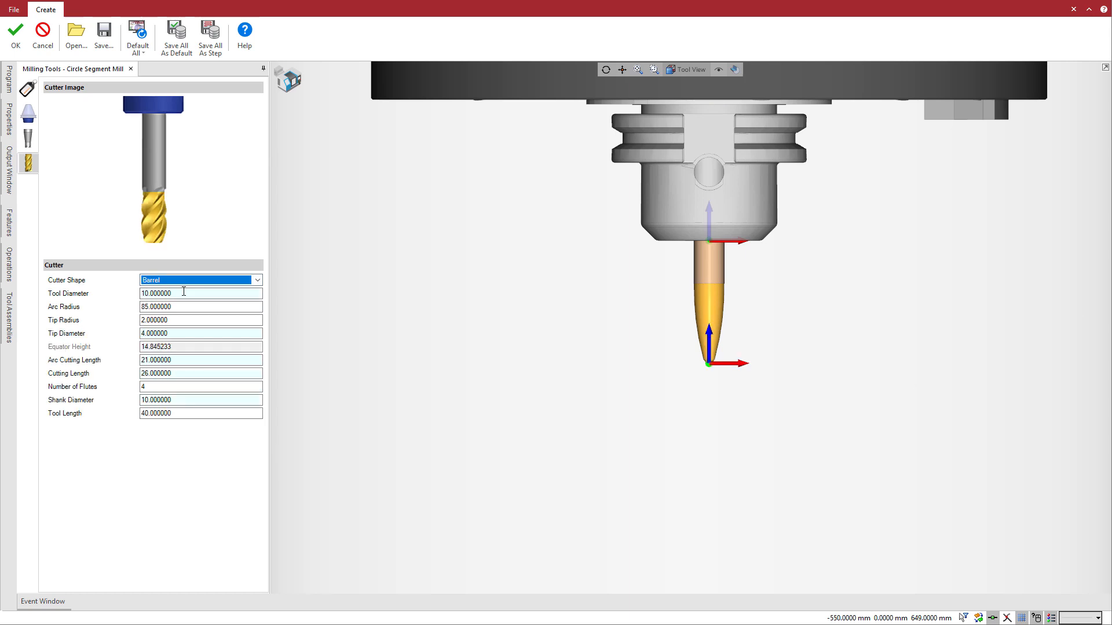
pyautogui.click(200, 279)
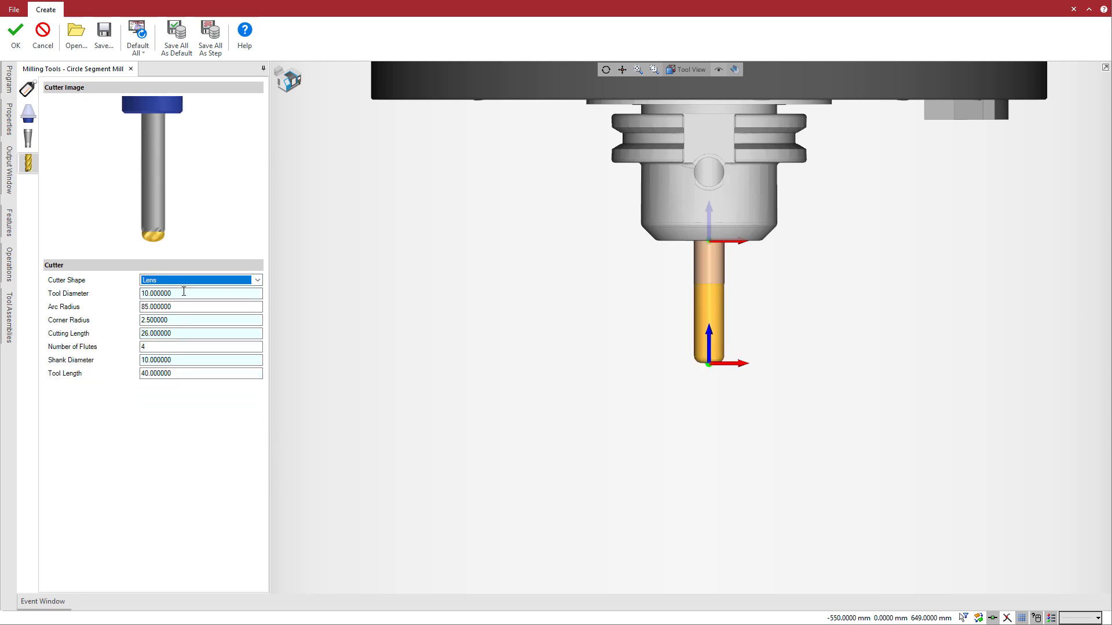
pyautogui.click(41, 32)
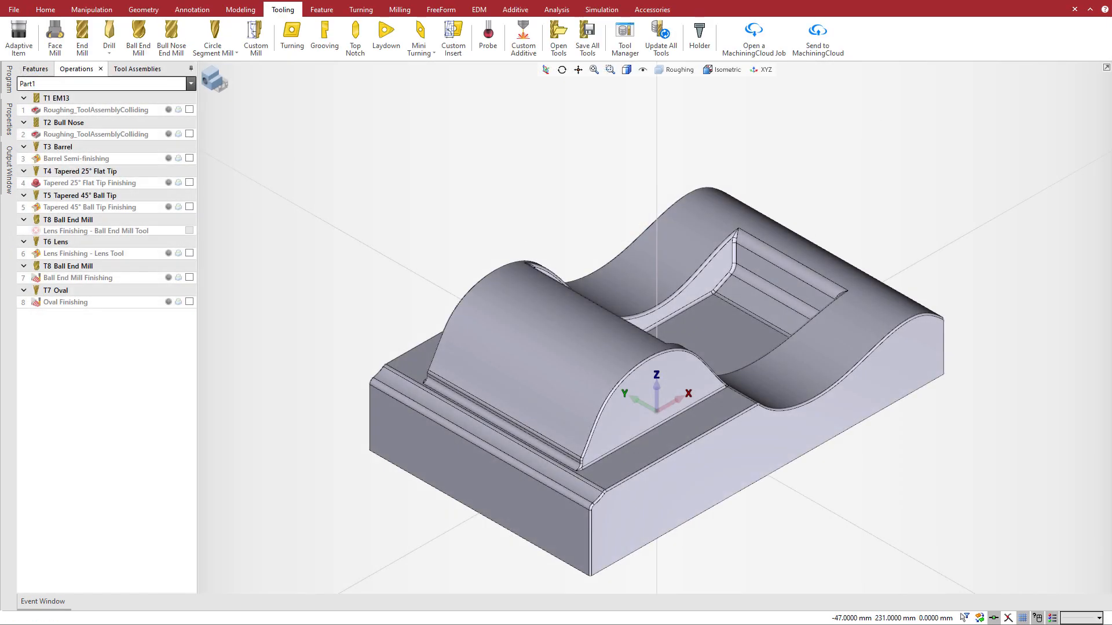
pyautogui.moveTo(182, 296)
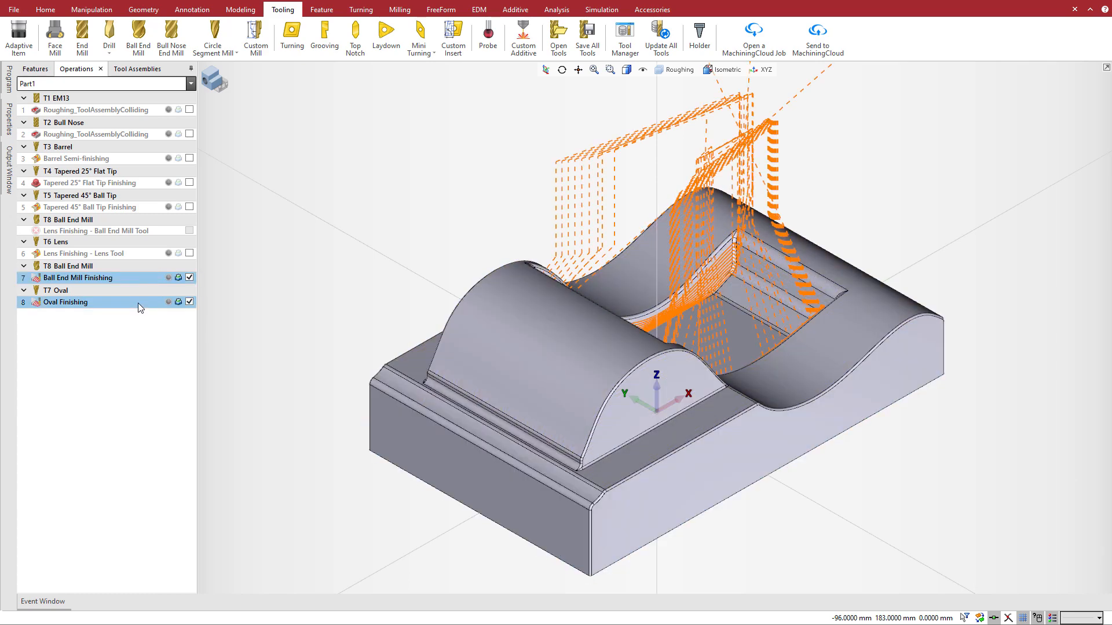
pyautogui.moveTo(76, 298)
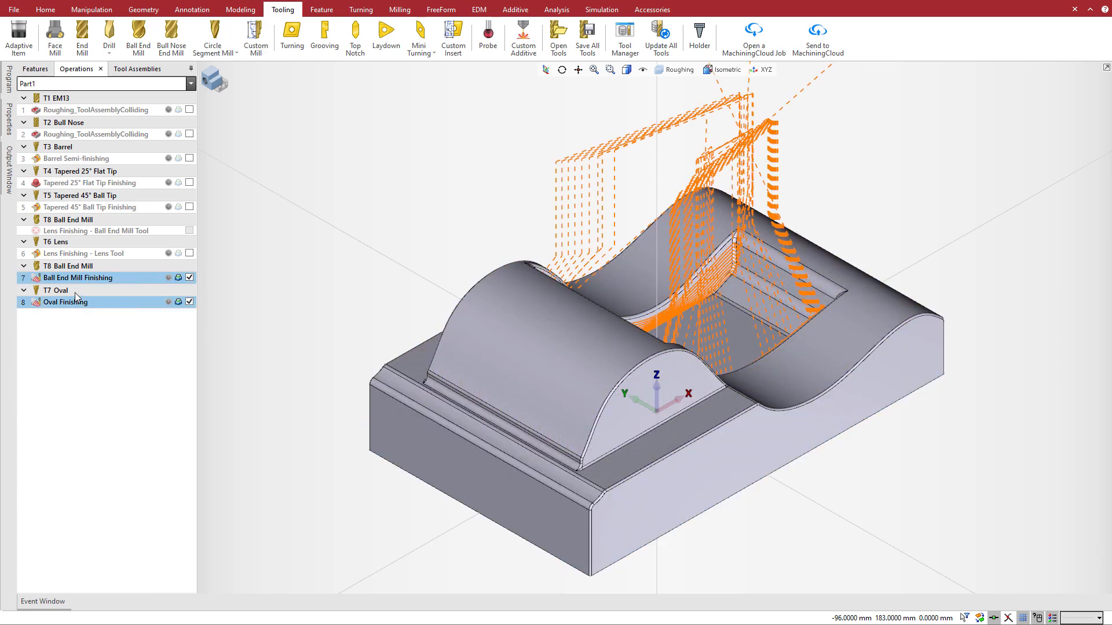
# Display the Ball End Mill Finishing toolpath over the machined stock
pyautogui.click(556, 9)
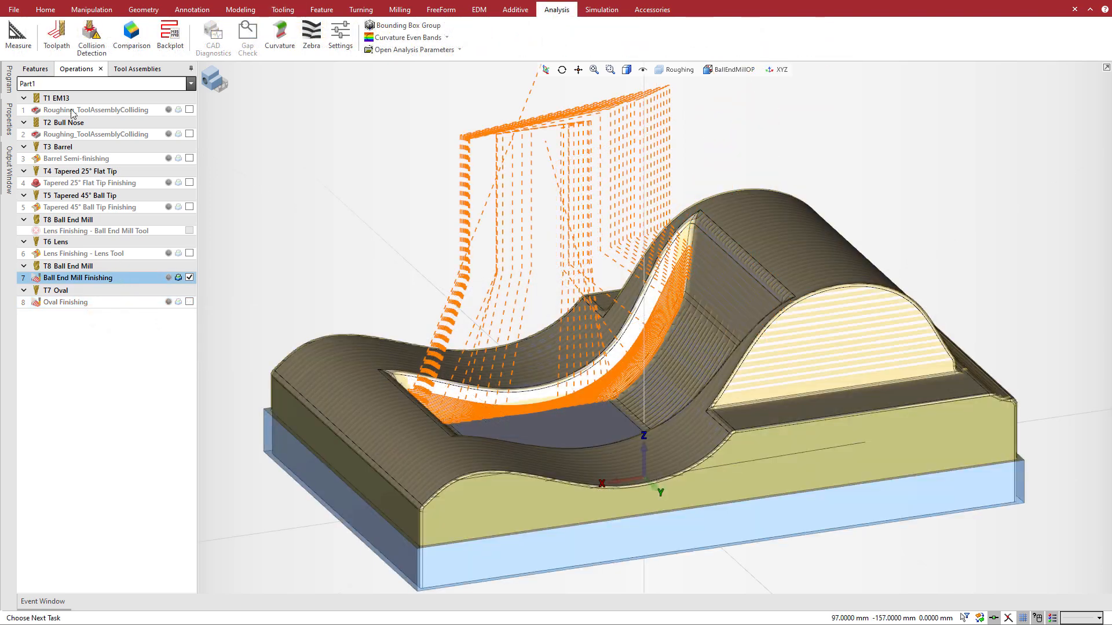
# Play back the finishing toolpath with holder and cutter moving over the part
pyautogui.click(56, 35)
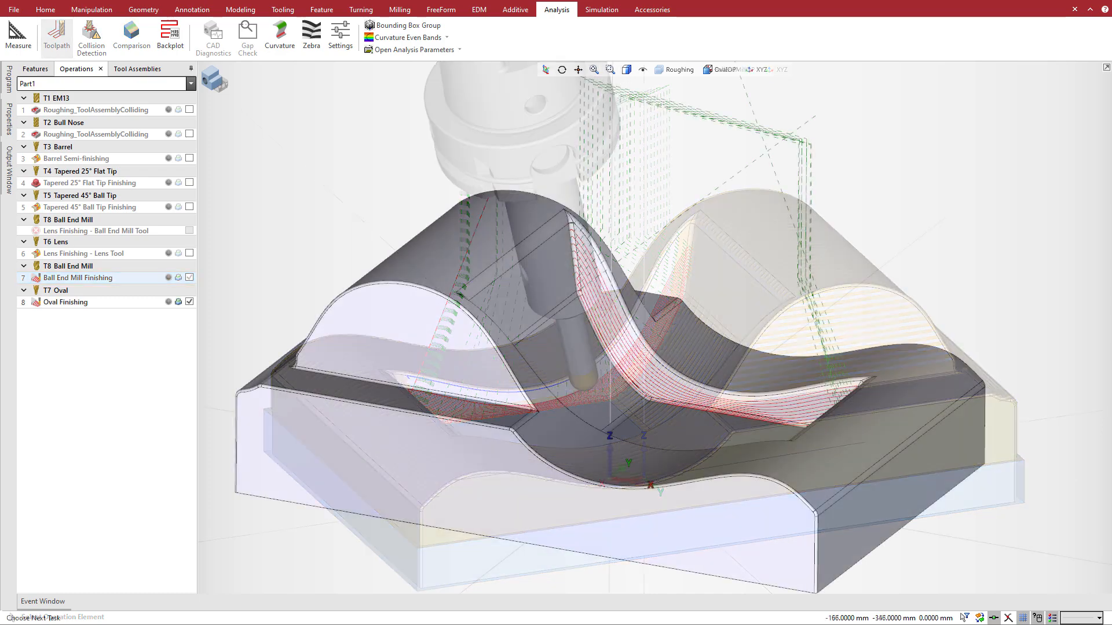
# Simulate the Oval Finishing operation cutting the stock, then exit the simulation
pyautogui.click(64, 301)
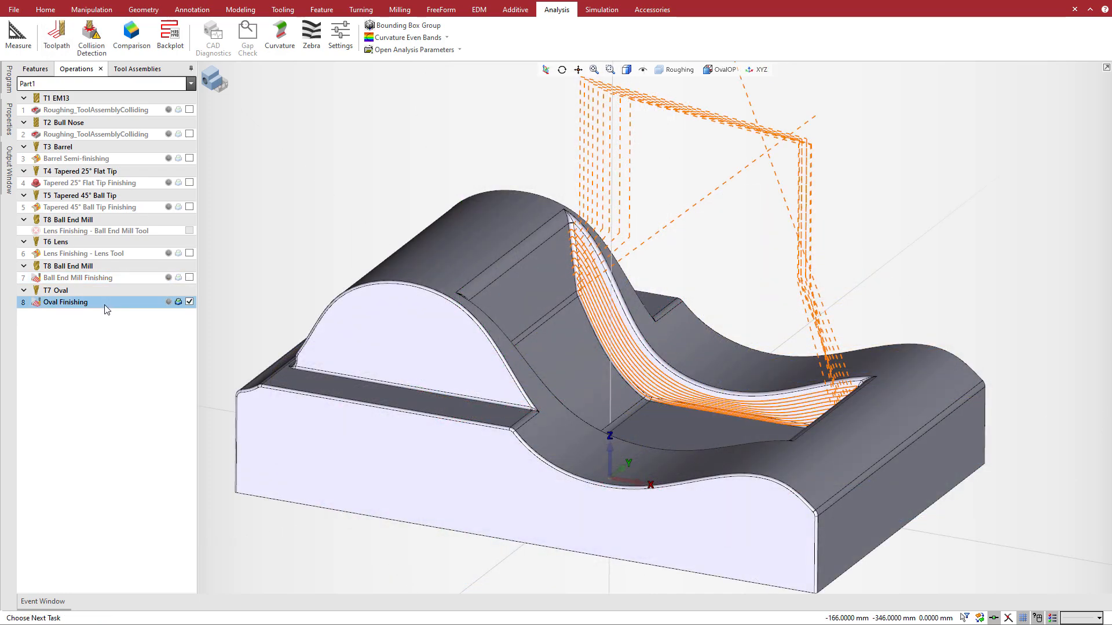
pyautogui.click(56, 37)
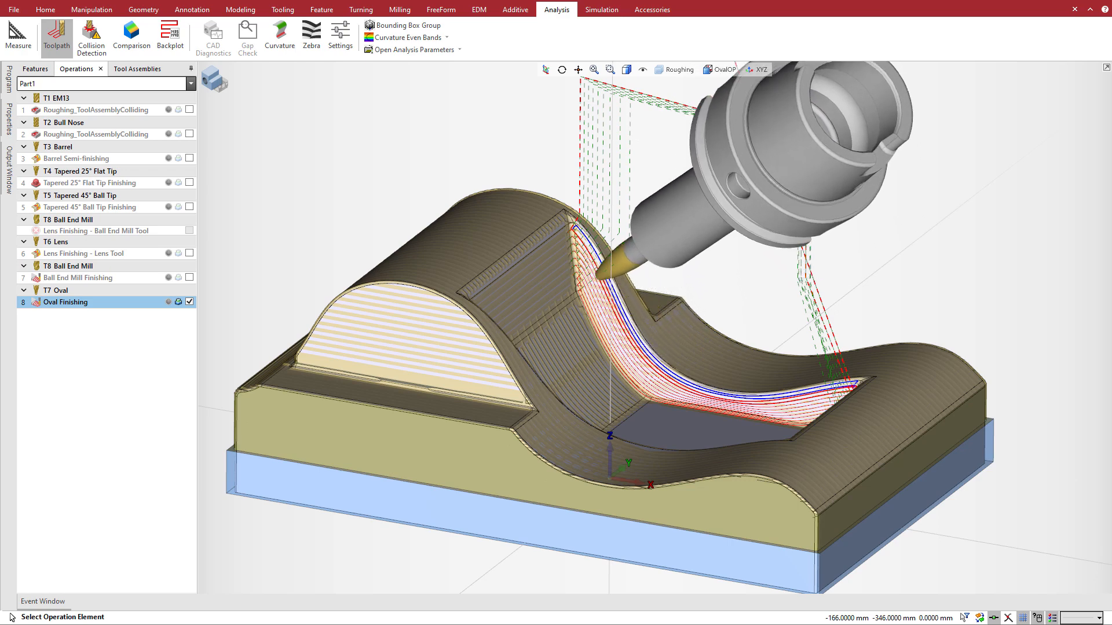
pyautogui.click(45, 9)
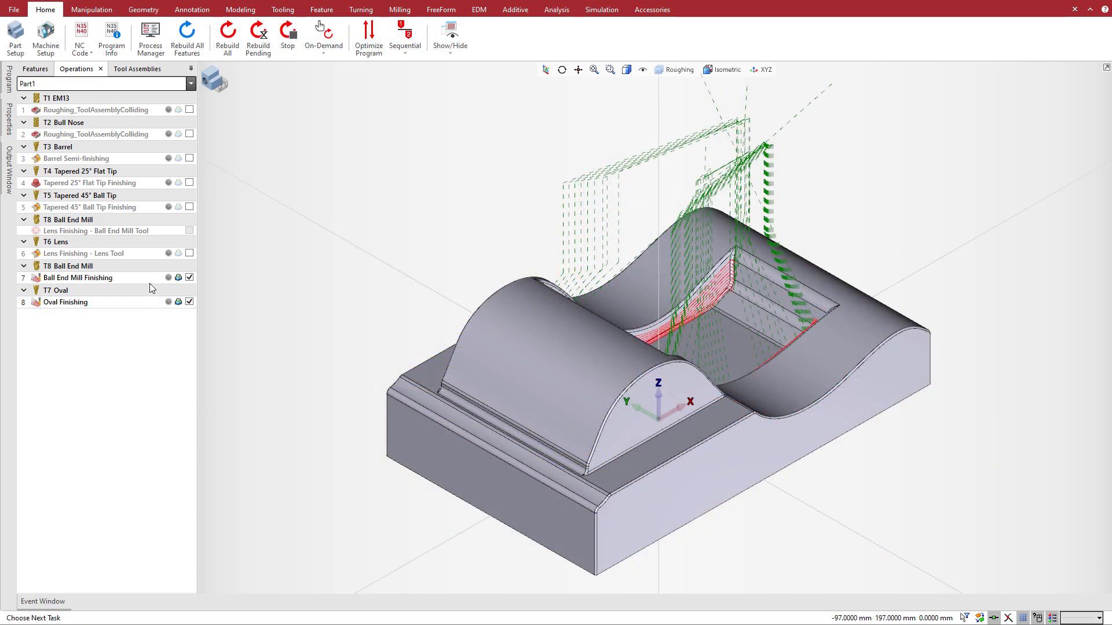
# Read Ball End Mill Finishing's total cycle time of 00:01:48 in Properties, then return to Operations
pyautogui.click(76, 277)
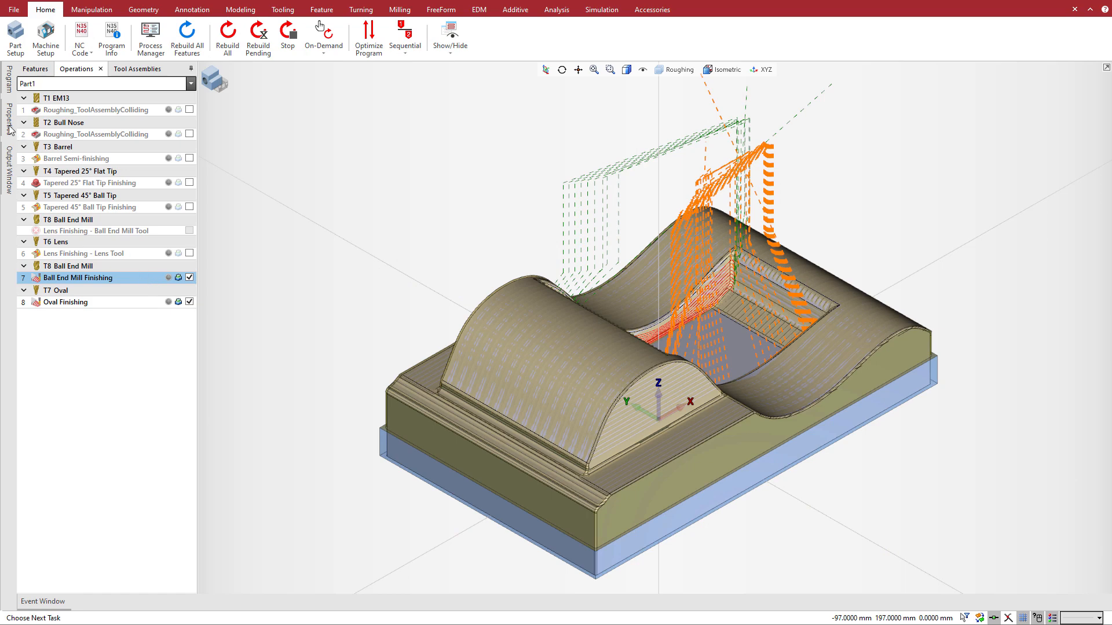
pyautogui.click(8, 128)
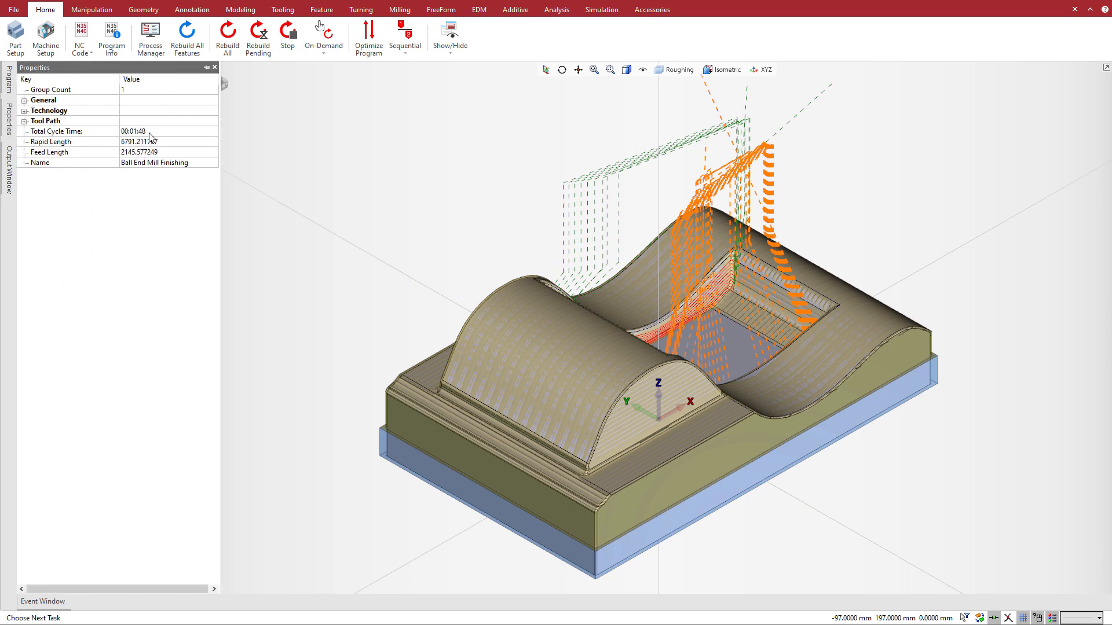
pyautogui.click(120, 131)
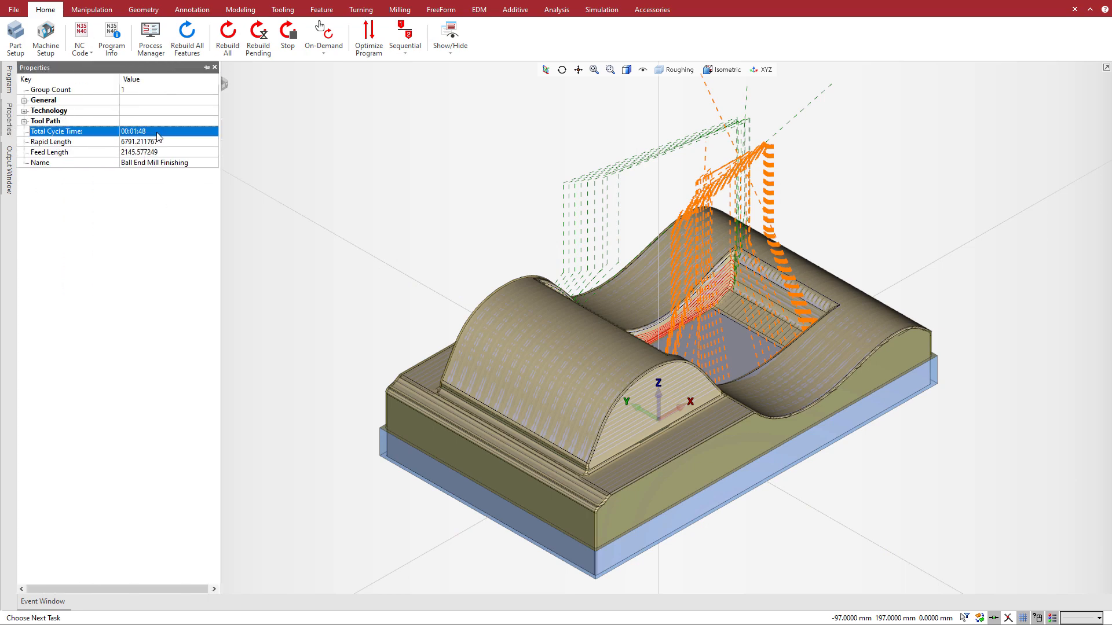
pyautogui.moveTo(203, 145)
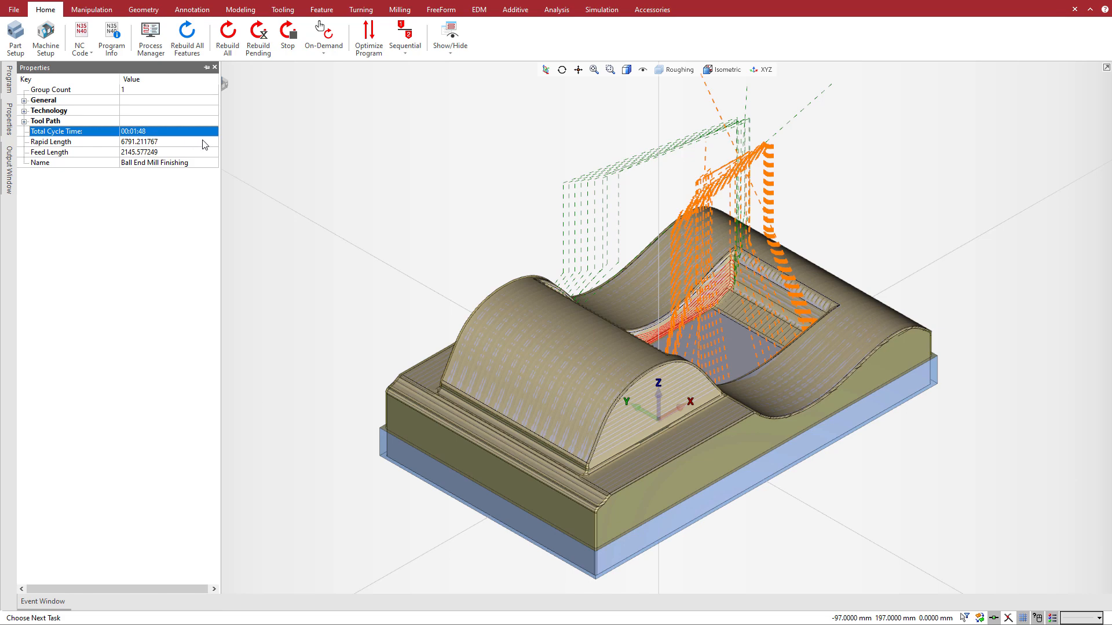
pyautogui.moveTo(222, 171)
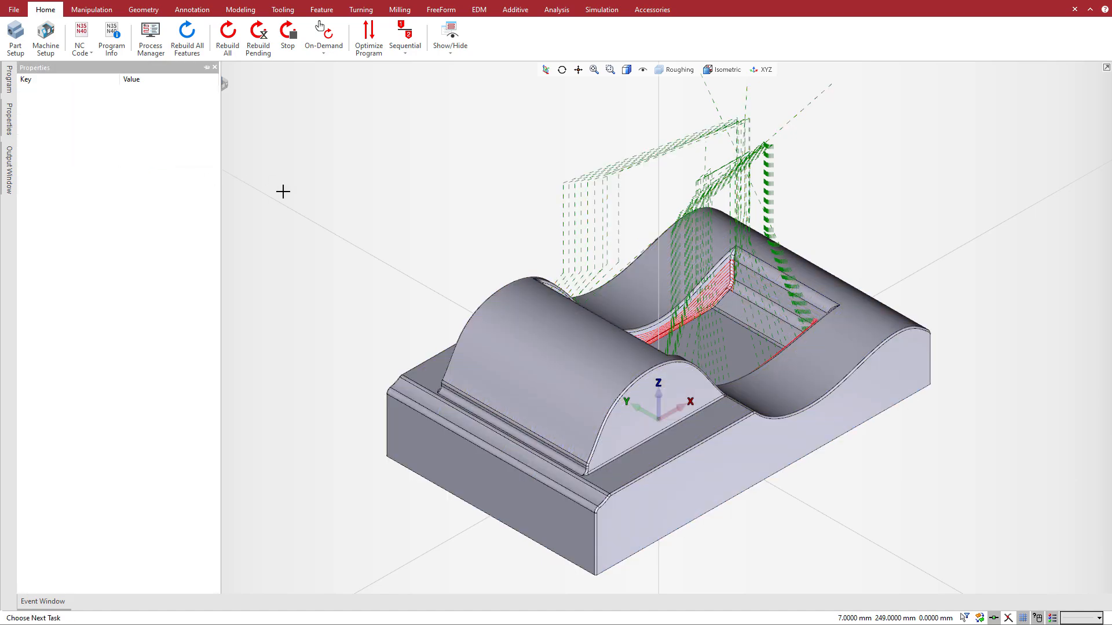
pyautogui.click(601, 9)
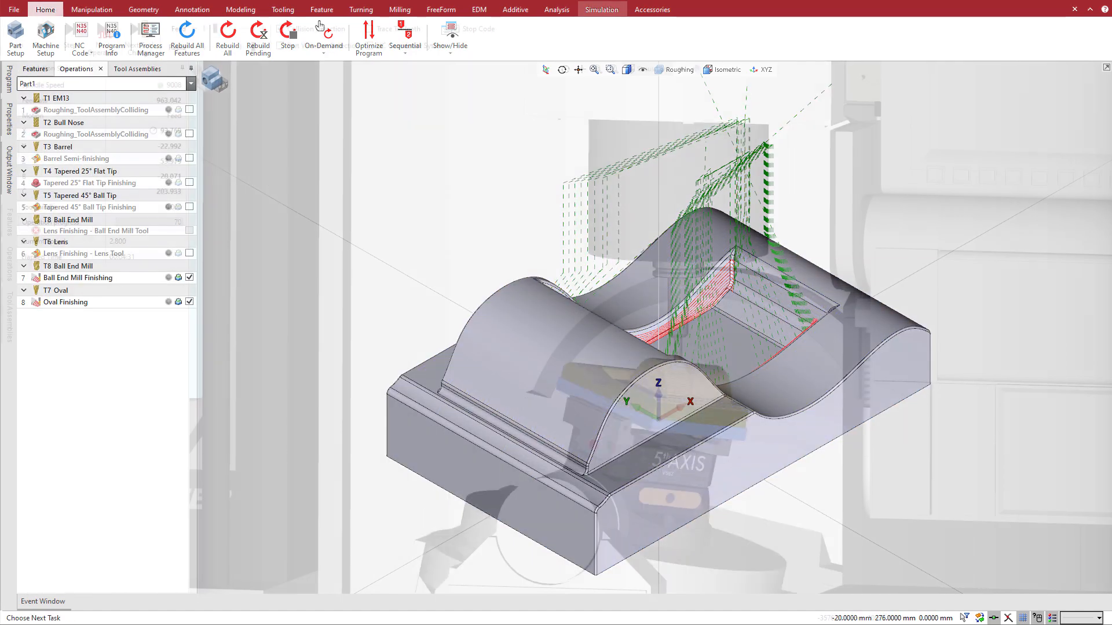